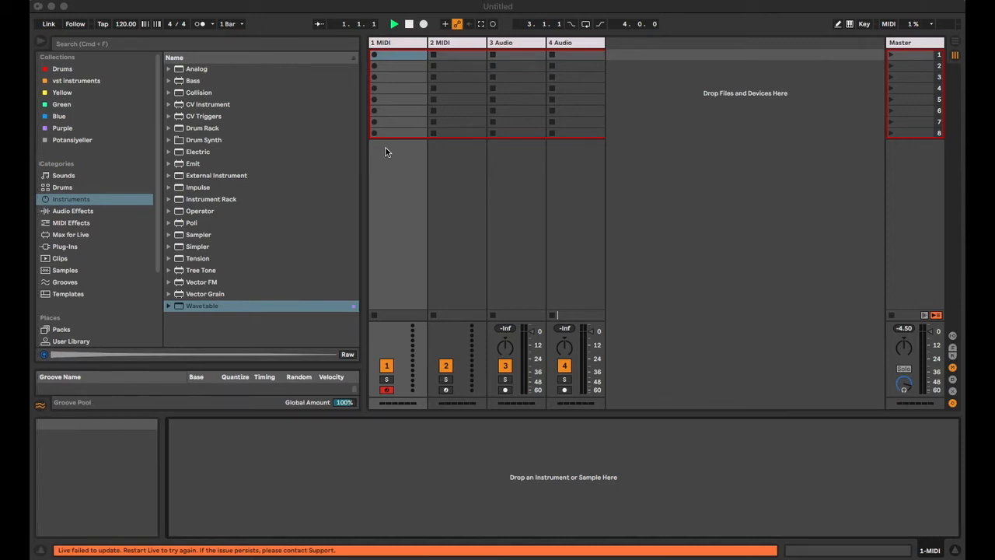
pyautogui.moveTo(249, 270)
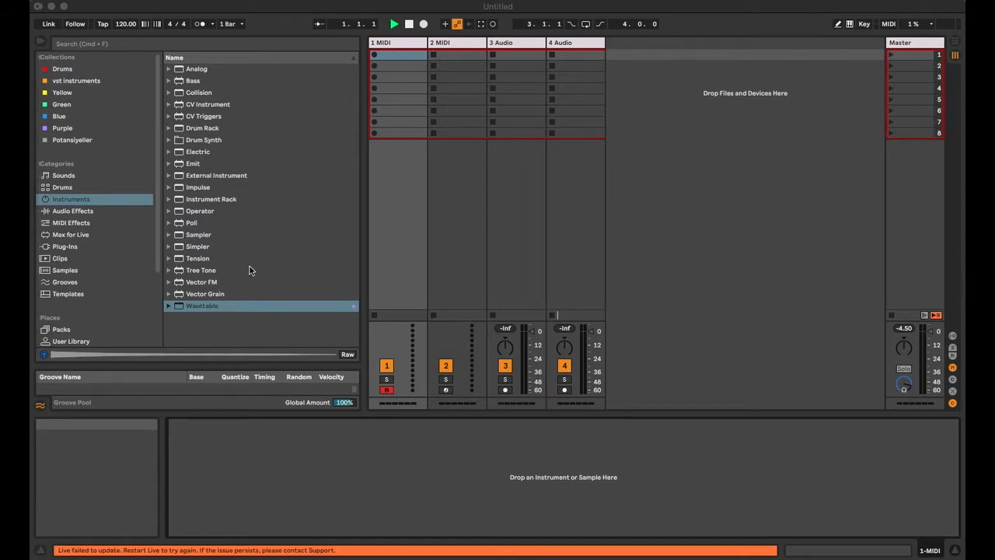
# Load the Wavetable instrument from the browser onto the first MIDI track
pyautogui.click(217, 305)
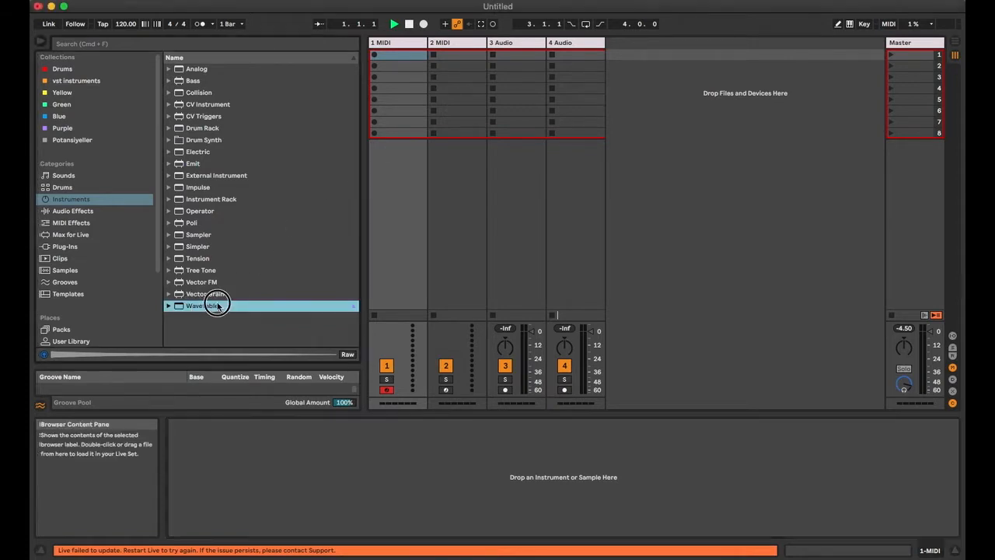
pyautogui.doubleClick(202, 305)
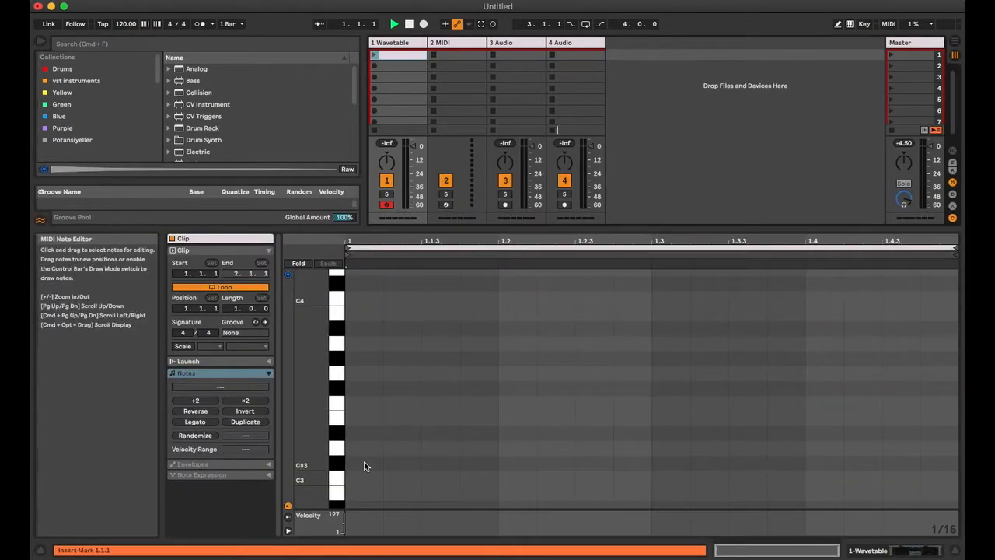
# Draw stacked chord notes from A2 up to B3 across the bar in the clip
pyautogui.doubleClick(364, 479)
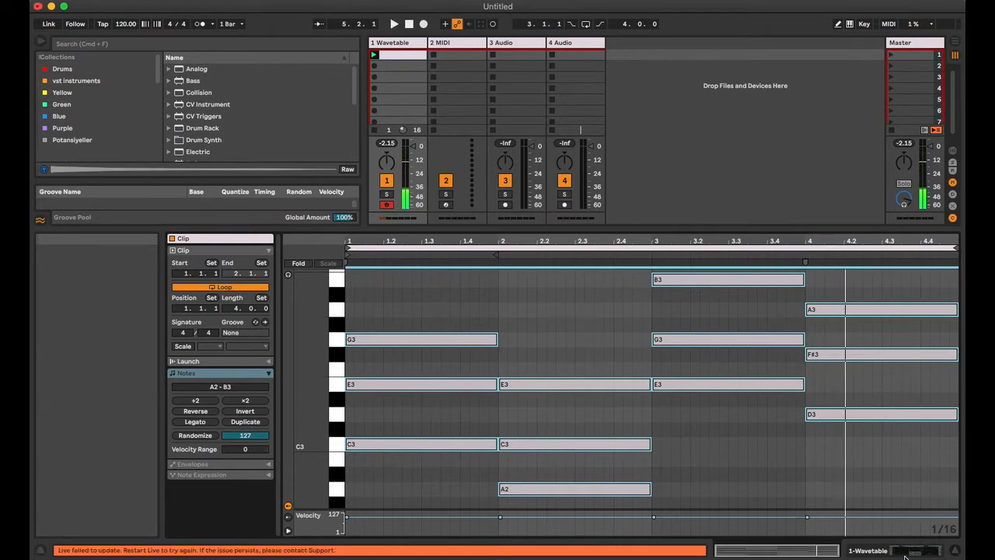
# Browse Audio Effects, Instruments, then Max for Live devices to list the 2RuleMidiSeq versions
pyautogui.click(72, 212)
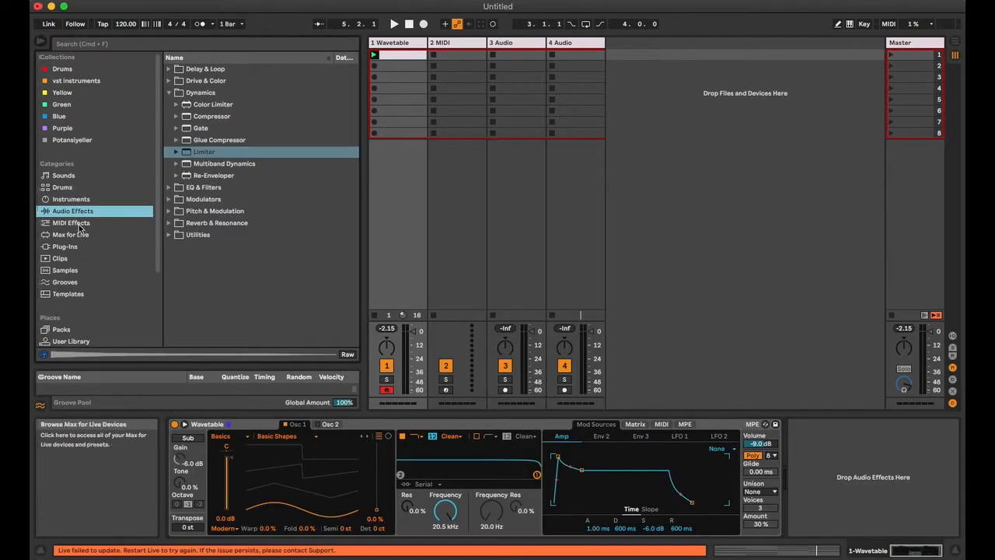
pyautogui.click(71, 199)
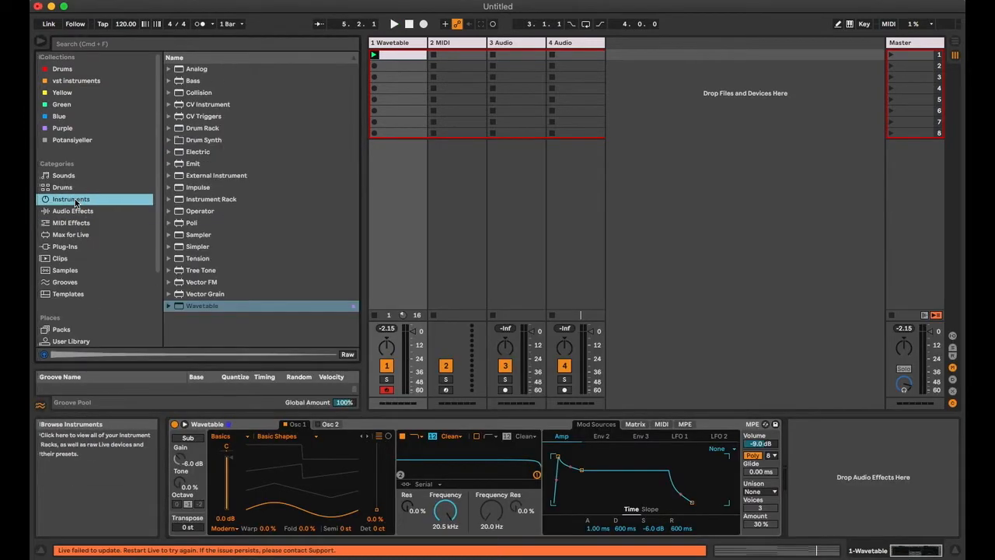
pyautogui.click(70, 233)
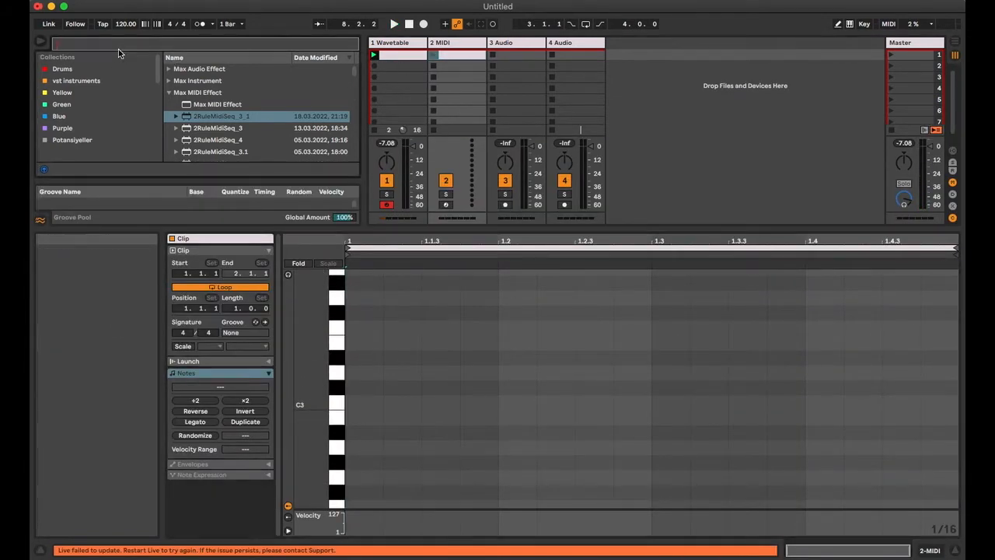
# Search 'dis' and load the Disco Arcade Kit drum rack onto the second track
pyautogui.write('dis')
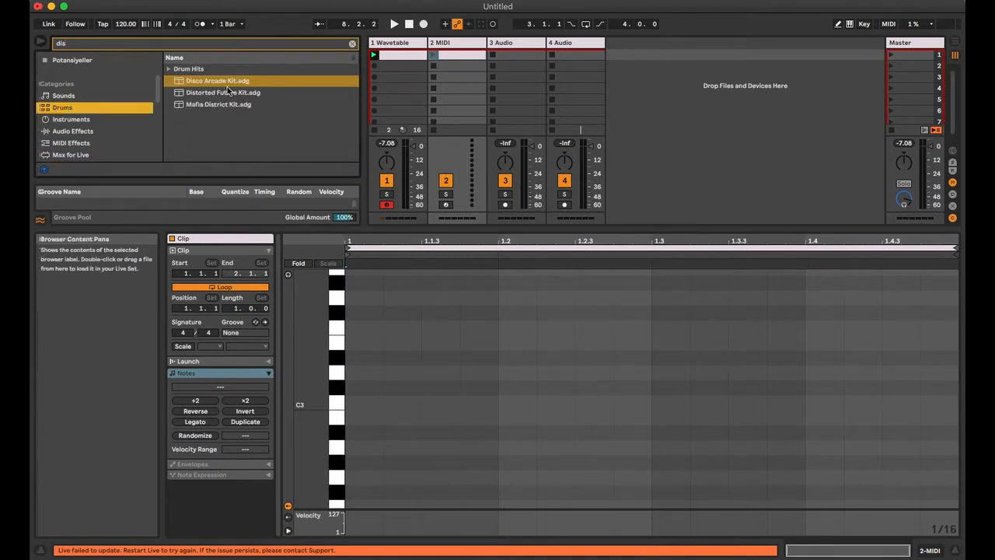
pyautogui.doubleClick(218, 81)
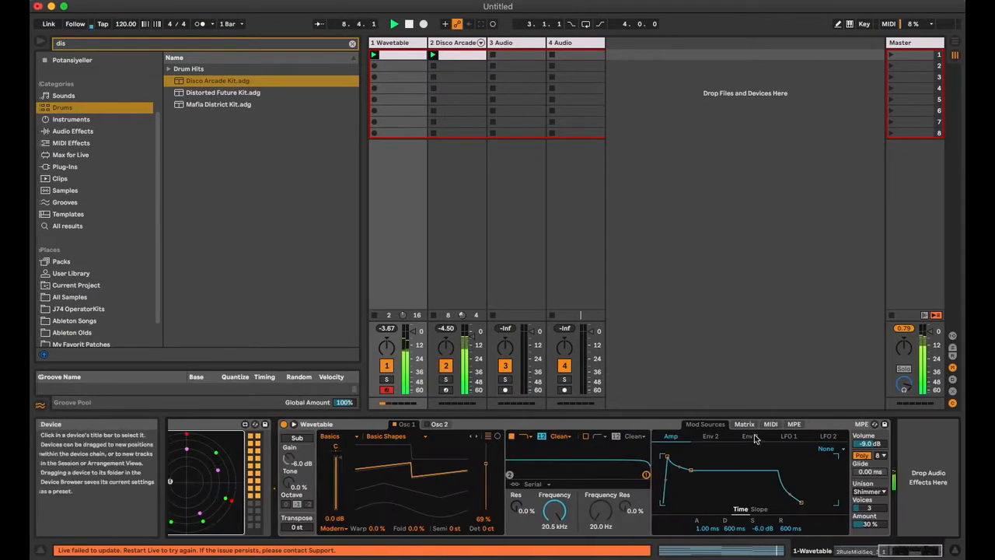
# Show Wavetable's modulation matrix on the first track ahead of the 2RuleMidiSeq sequencer
pyautogui.click(743, 423)
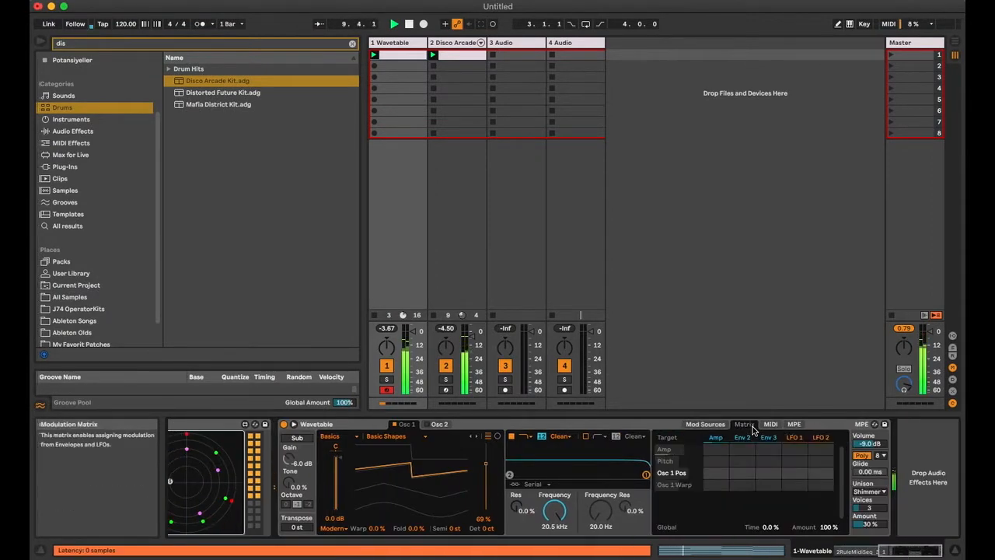
pyautogui.click(770, 423)
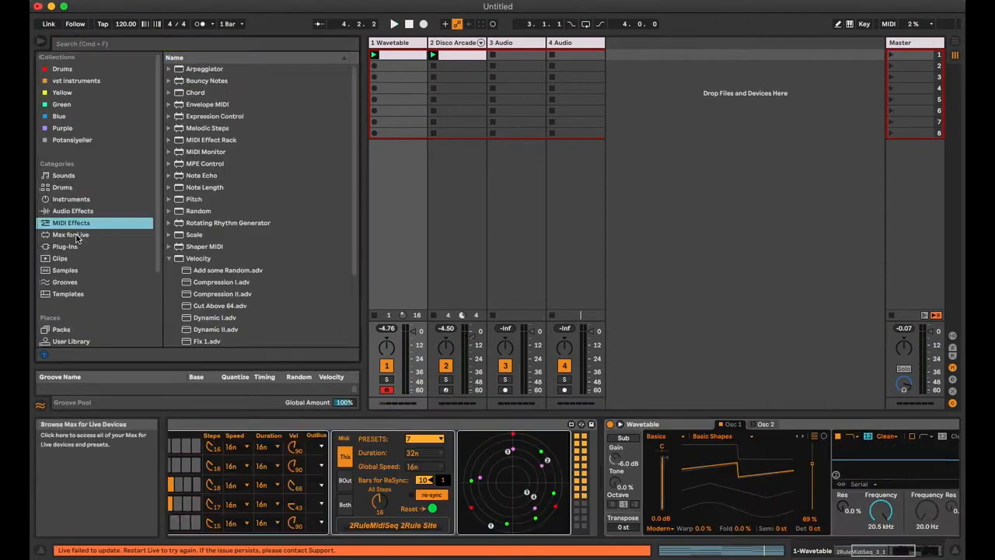
# Browse MIDI Effects and select the Velocity effect to add after 2RuleMidiSeq
pyautogui.click(70, 233)
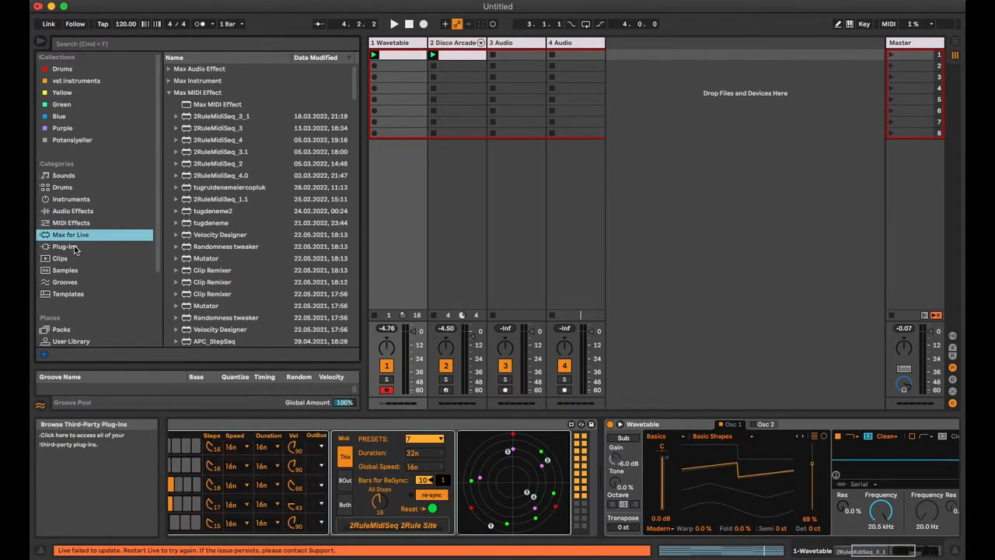
pyautogui.click(72, 222)
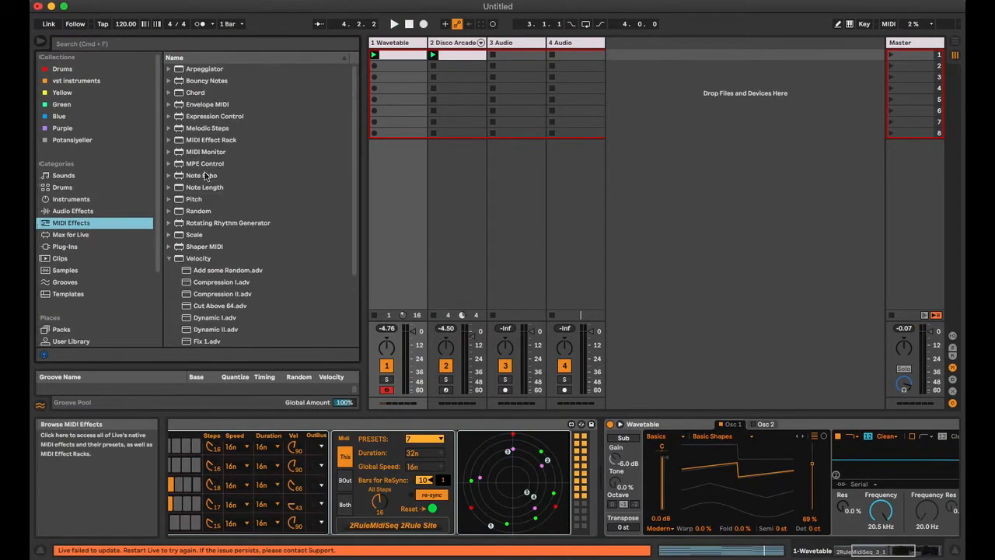
pyautogui.click(199, 258)
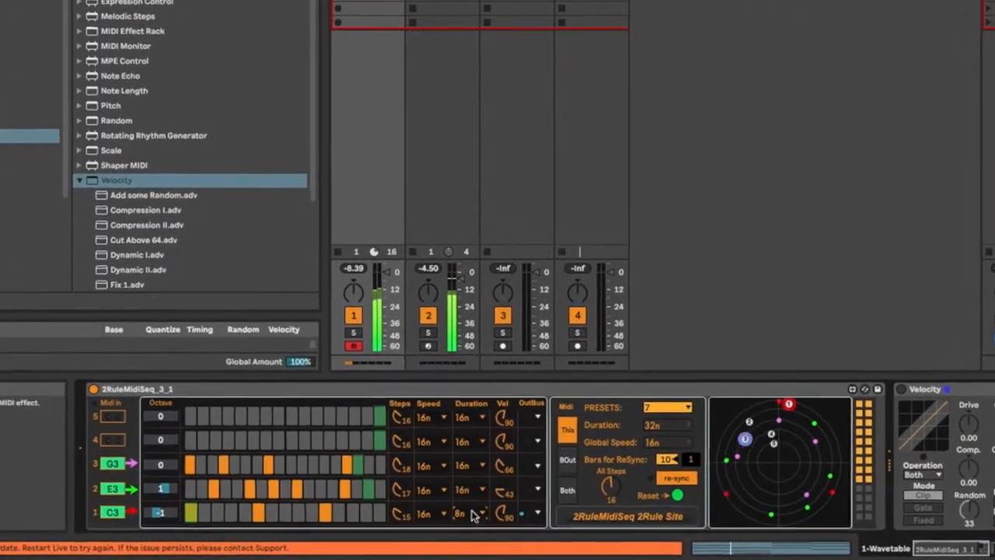
pyautogui.click(457, 513)
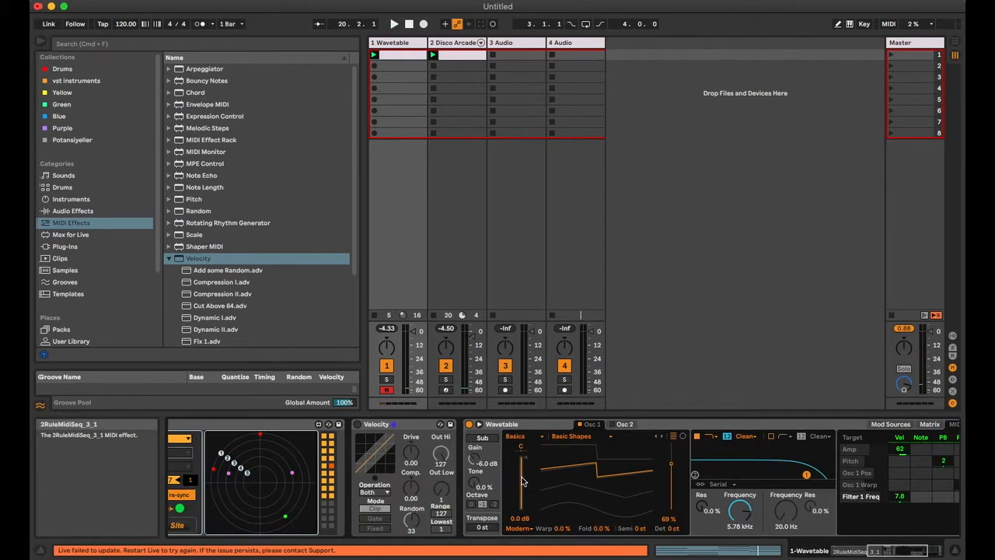
# Remove Wavetable and browse bass presets for an Instrument Rack with Basic Wash Bass
pyautogui.rightClick(562, 423)
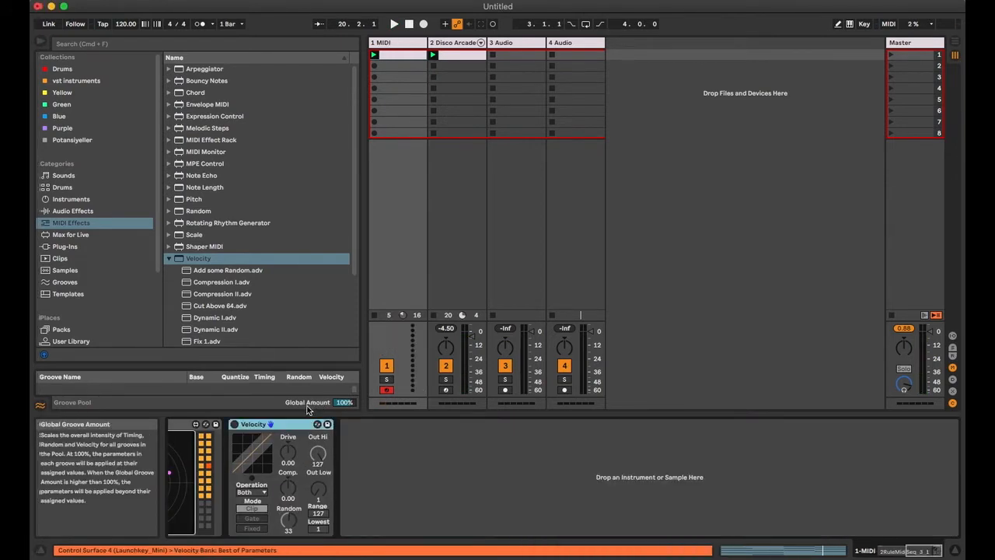
pyautogui.click(72, 199)
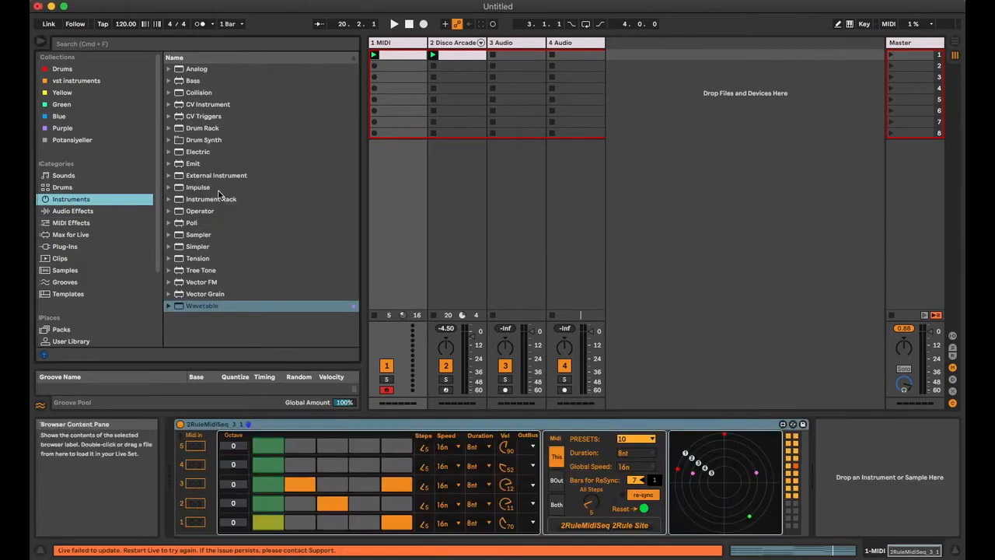
pyautogui.click(211, 199)
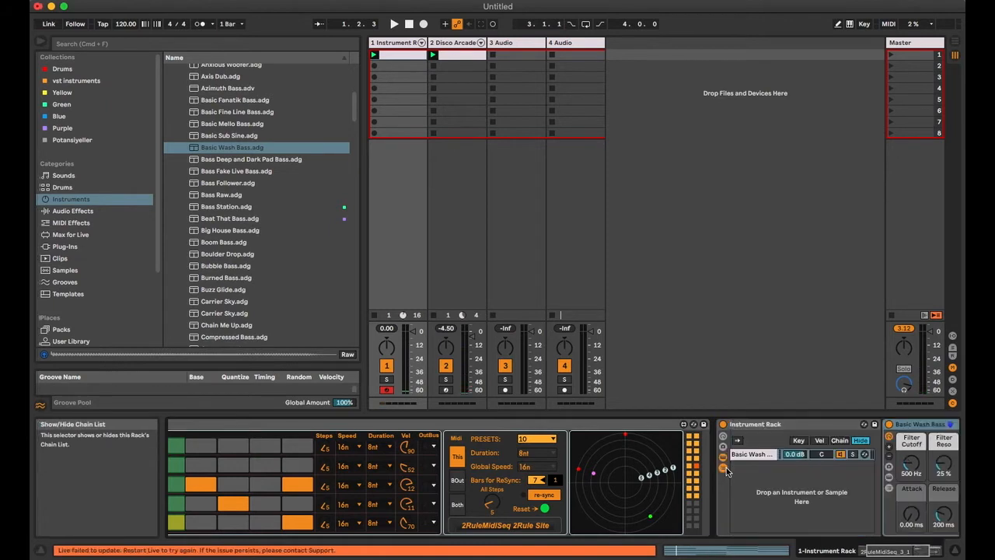
# Search 'recei' in Max for Live to insert a Max MIDI Receiver in the chain
pyautogui.write('recei')
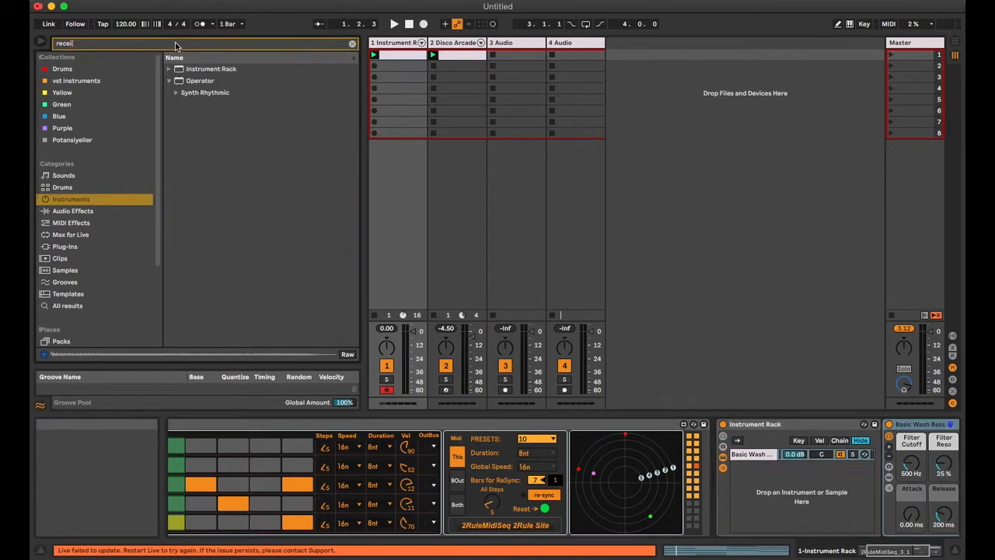
pyautogui.click(70, 233)
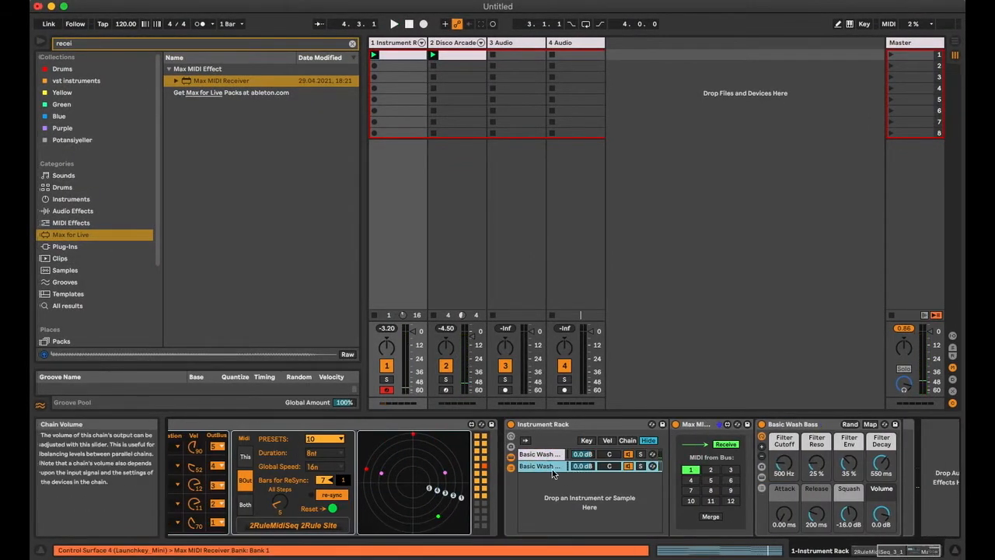
# Set each 2RuleMidiSeq line's OutBus and add E-Piano and Analog Chime rack chains
pyautogui.rightClick(793, 423)
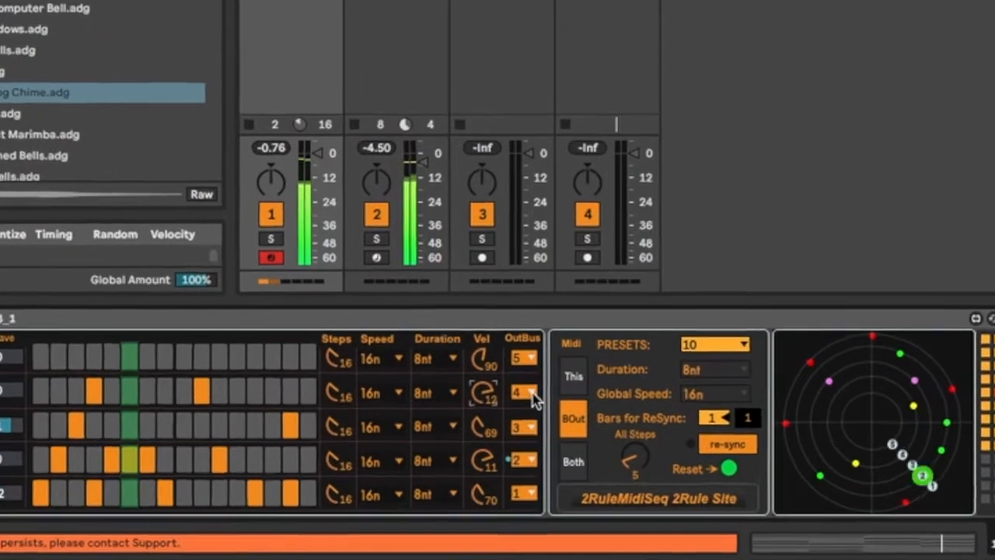
# Add a new rack chain holding Max MIDI Receiver, Velocity and Wavetable
pyautogui.click(532, 392)
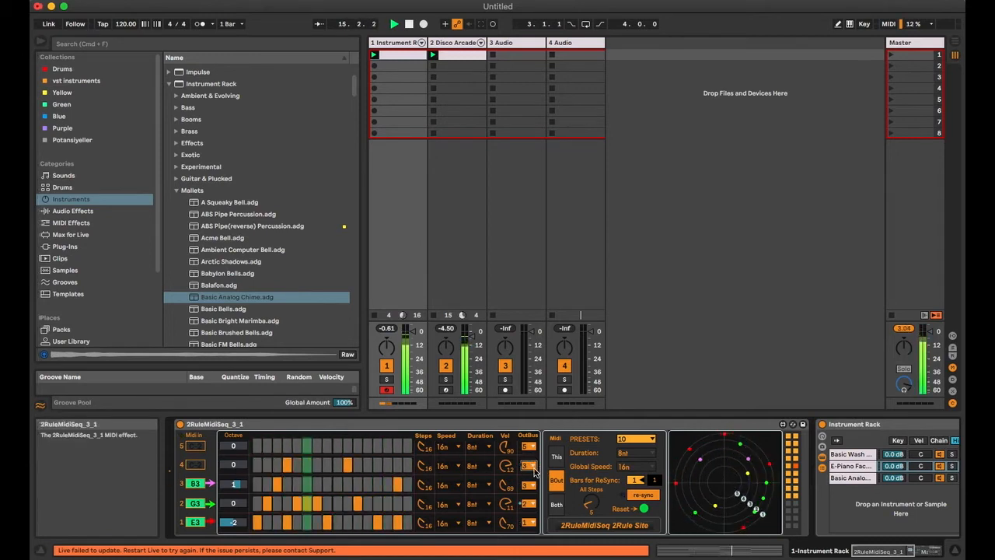
pyautogui.click(528, 475)
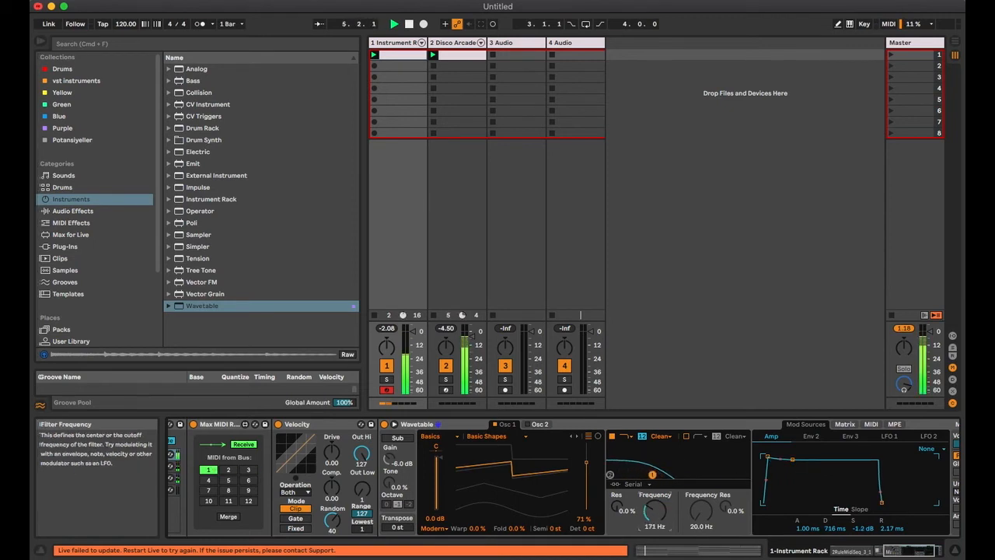
# Show Wavetable's MIDI modulation sources routed to Filter 1 Freq
pyautogui.click(844, 423)
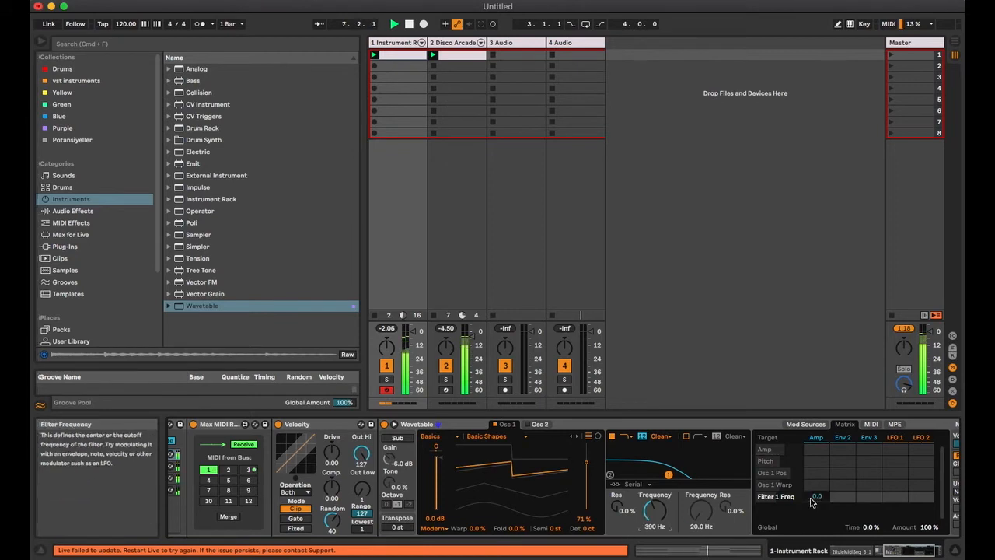
pyautogui.click(871, 425)
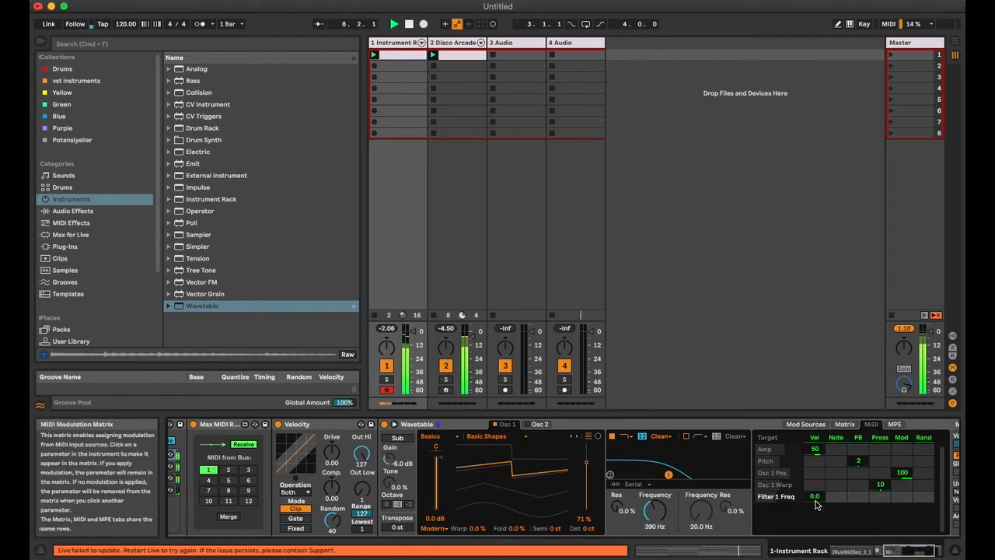